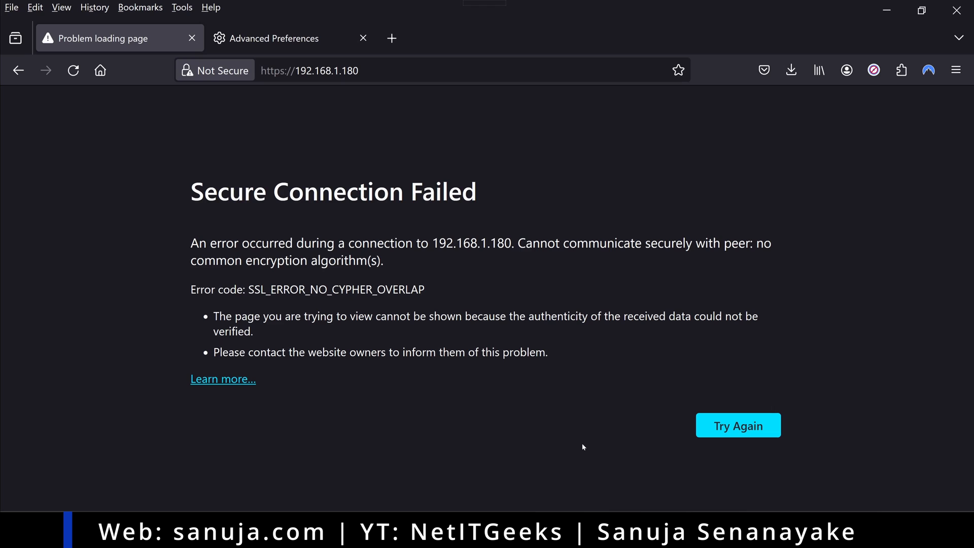
{"action": "mouse_move", "coordinate": [511, 194]}
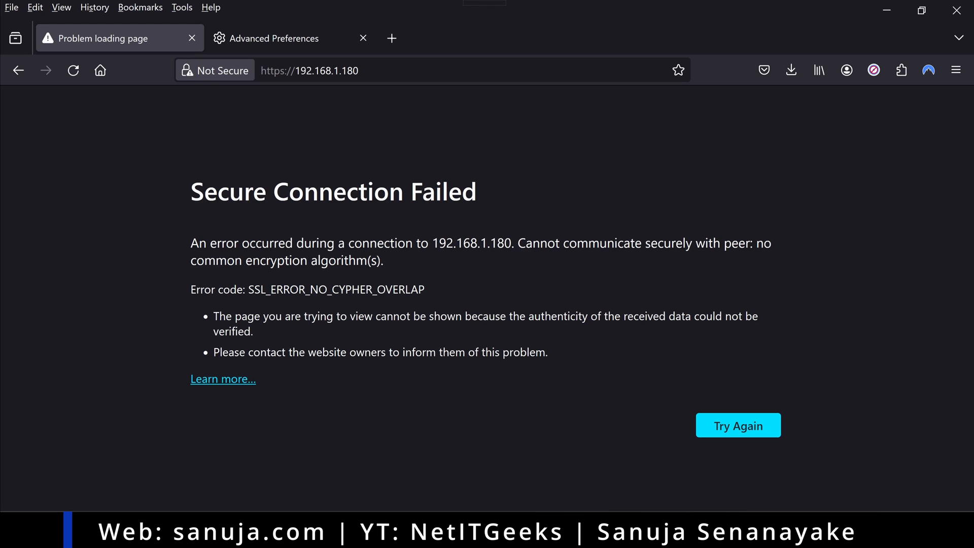
{"action": "mouse_move", "coordinate": [481, 217]}
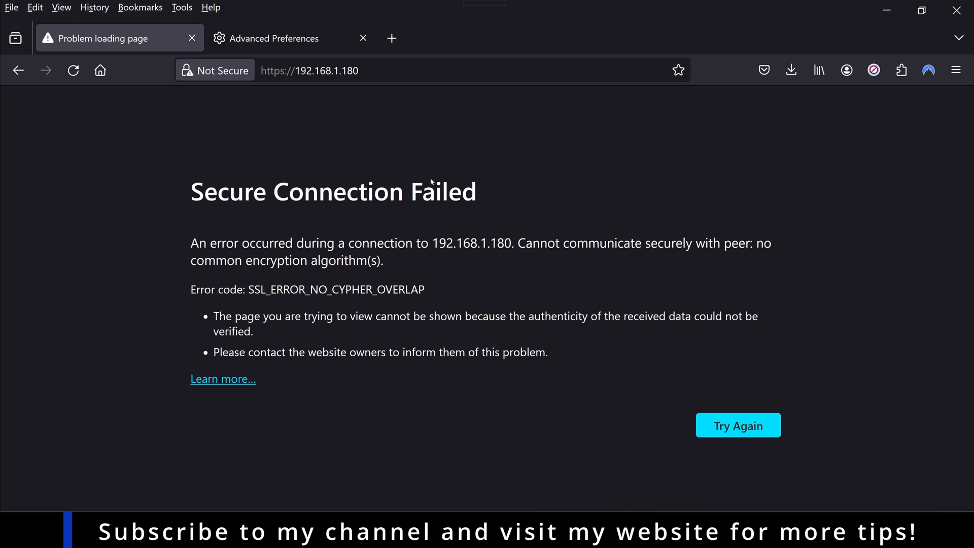
{"action": "mouse_move", "coordinate": [313, 272]}
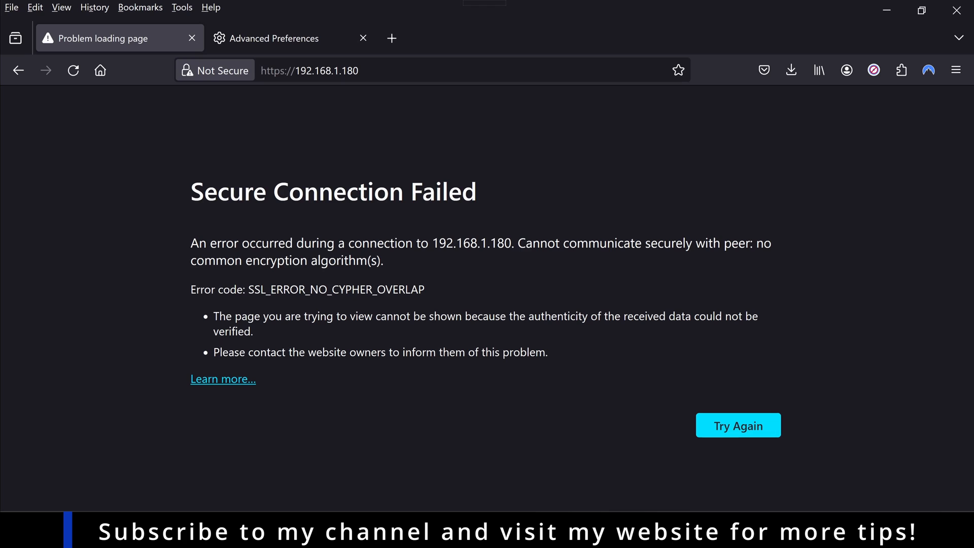
Note the SSL_ERROR_NO_CYPHER_OVERLAP code, then go to the about:config Advanced Preferences tab
{"action": "left_click_drag", "start_coordinate": [249, 288], "coordinate": [351, 288]}
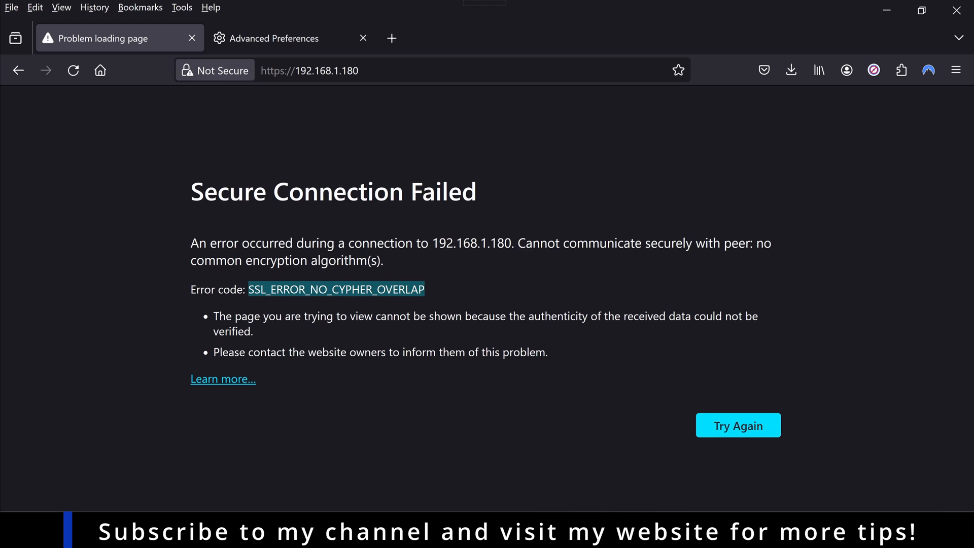
{"action": "mouse_move", "coordinate": [630, 381]}
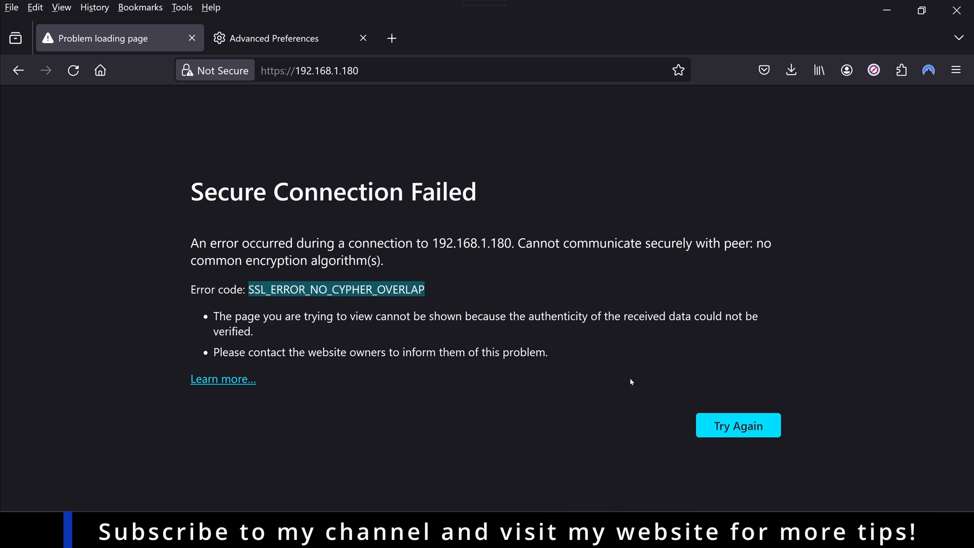
{"action": "left_click", "coordinate": [738, 425]}
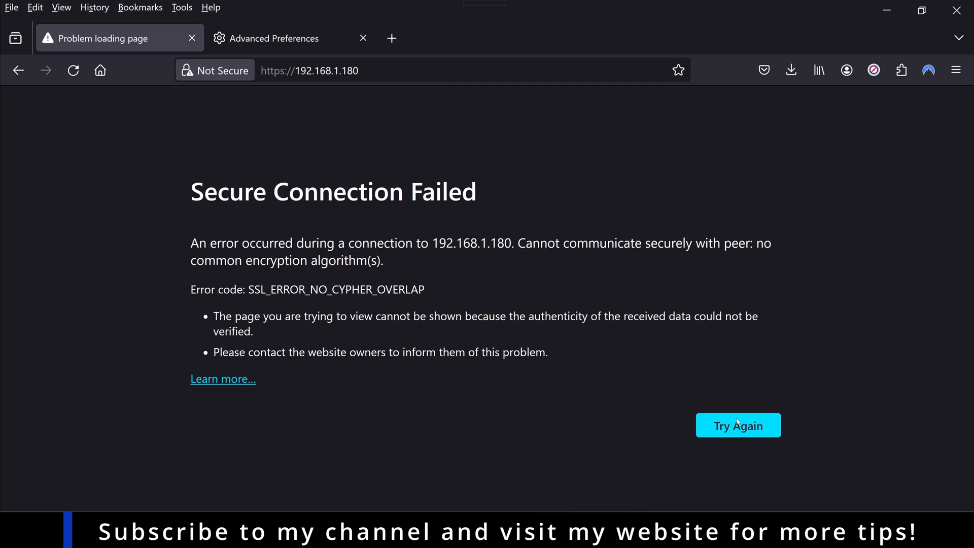
{"action": "mouse_move", "coordinate": [510, 365]}
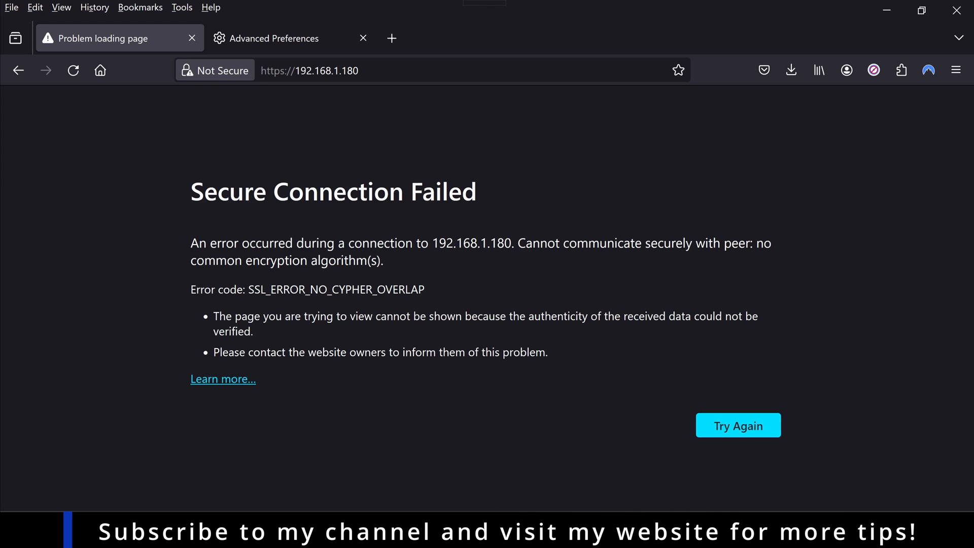
{"action": "mouse_move", "coordinate": [403, 339]}
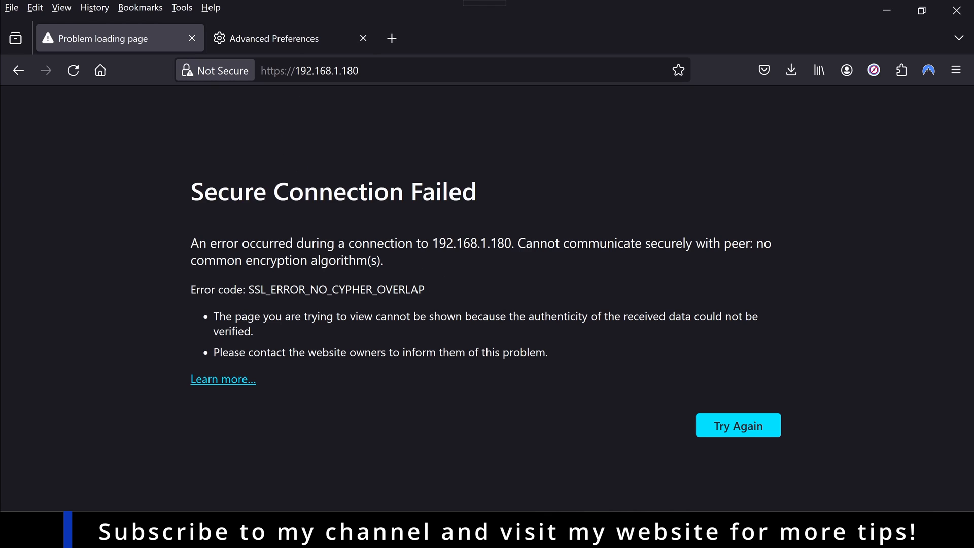
{"action": "left_click", "coordinate": [279, 38]}
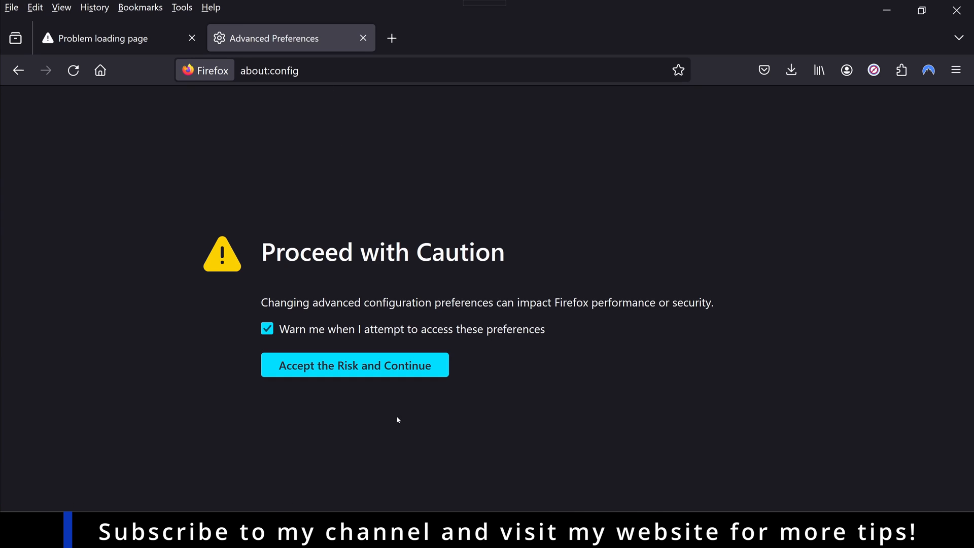
{"action": "mouse_move", "coordinate": [765, 310]}
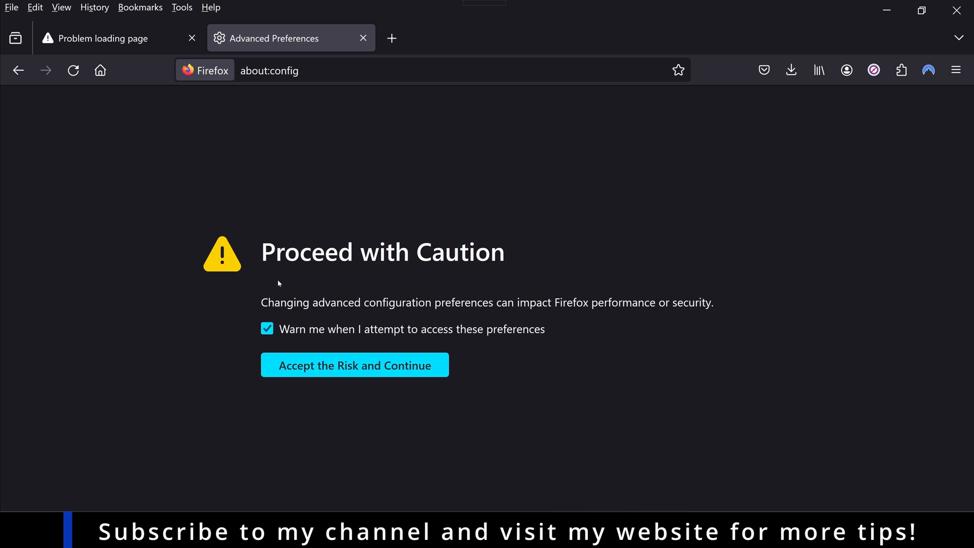
{"action": "mouse_move", "coordinate": [305, 212]}
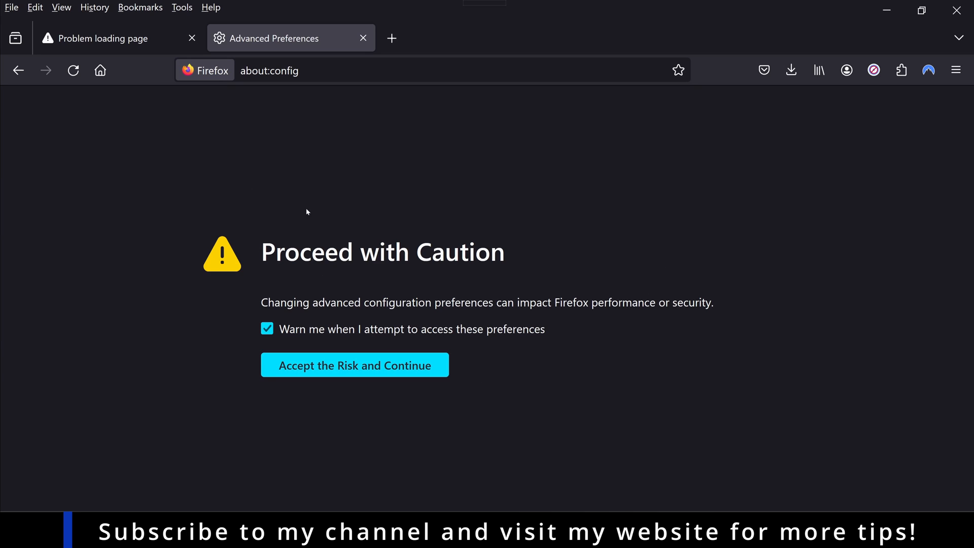
{"action": "mouse_move", "coordinate": [339, 212]}
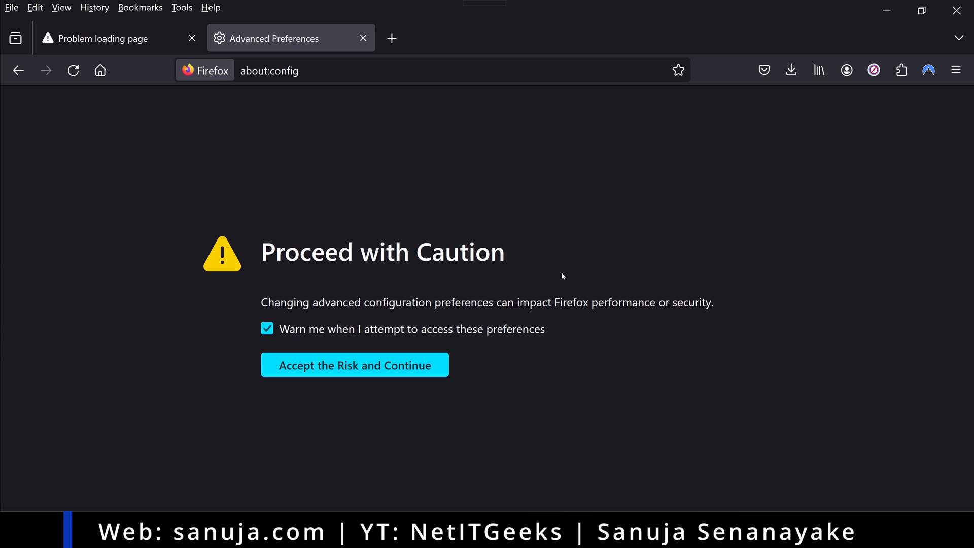
{"action": "mouse_move", "coordinate": [558, 285]}
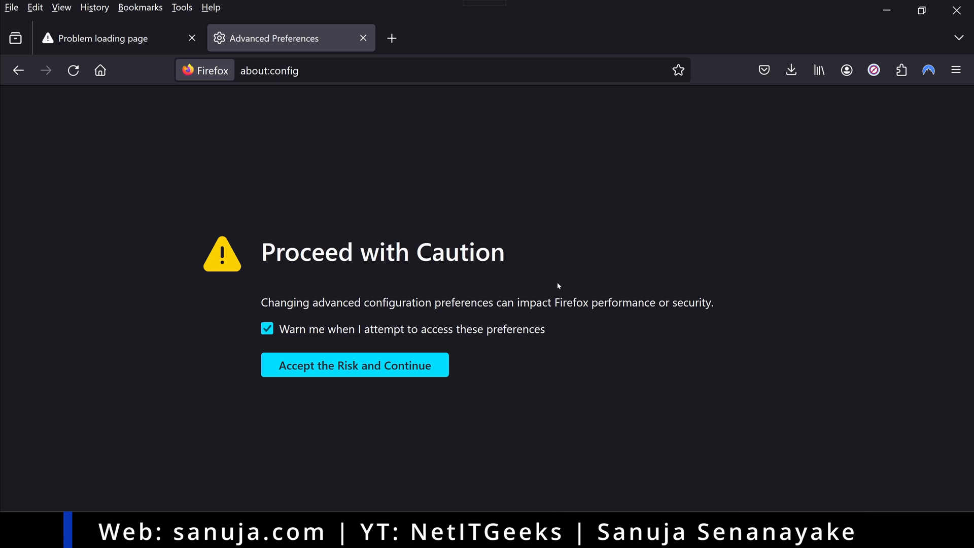
{"action": "mouse_move", "coordinate": [303, 371]}
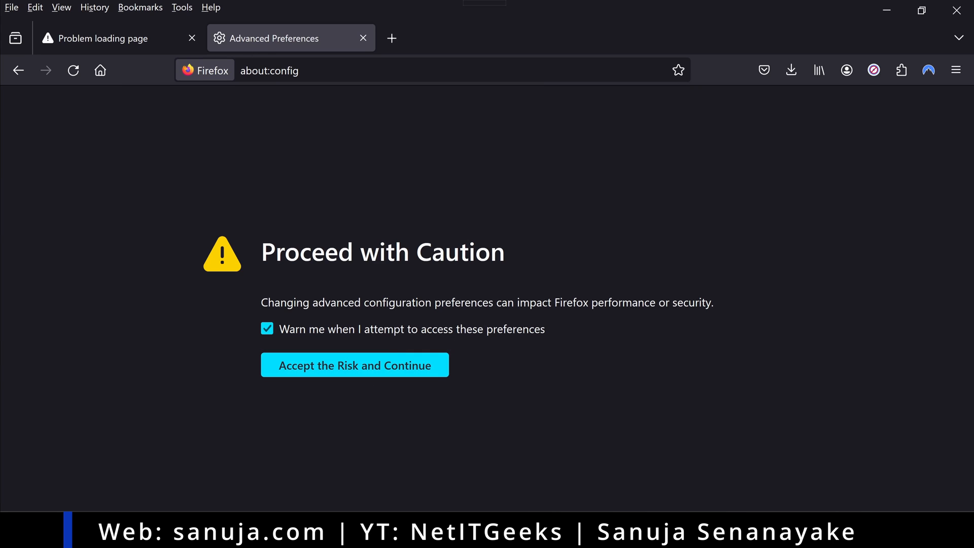
Accept the risk warning and filter the preference list to 'tls' entries
{"action": "left_click", "coordinate": [354, 365]}
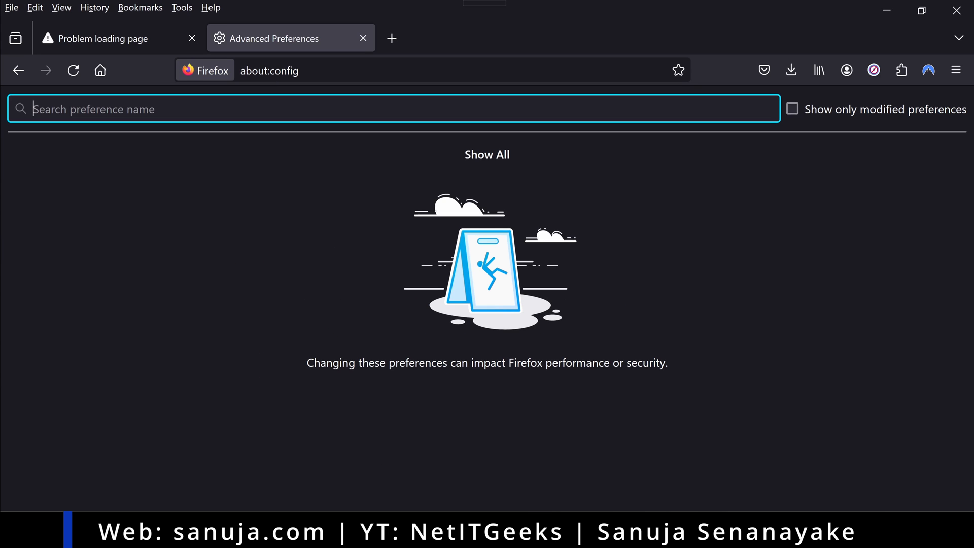
{"action": "mouse_move", "coordinate": [160, 184]}
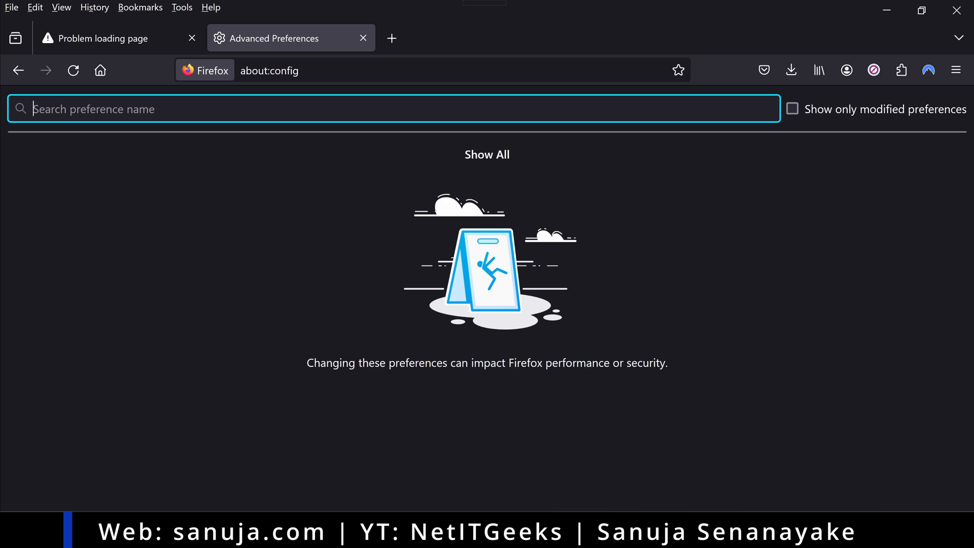
{"action": "type", "text": "tls"}
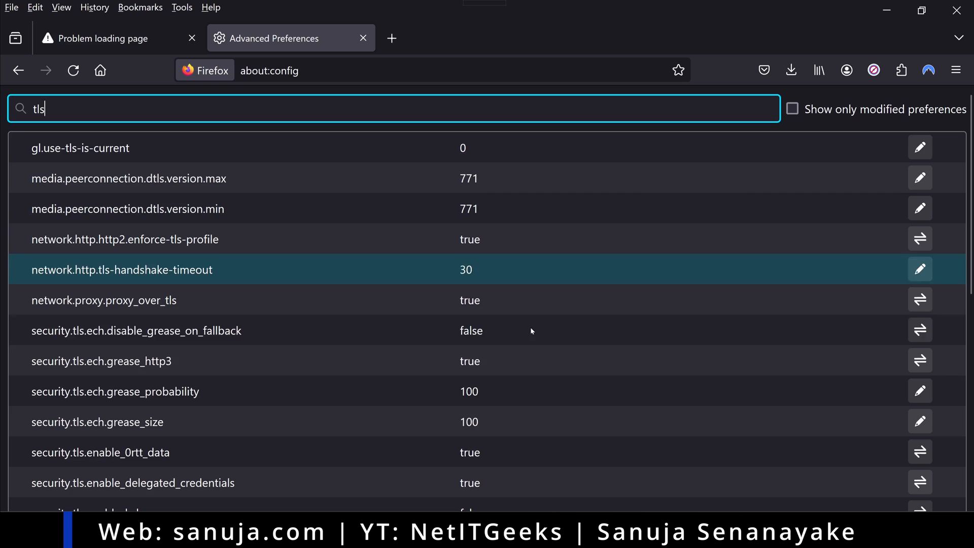
{"action": "scroll", "scroll_direction": "down", "scroll_amount": 3}
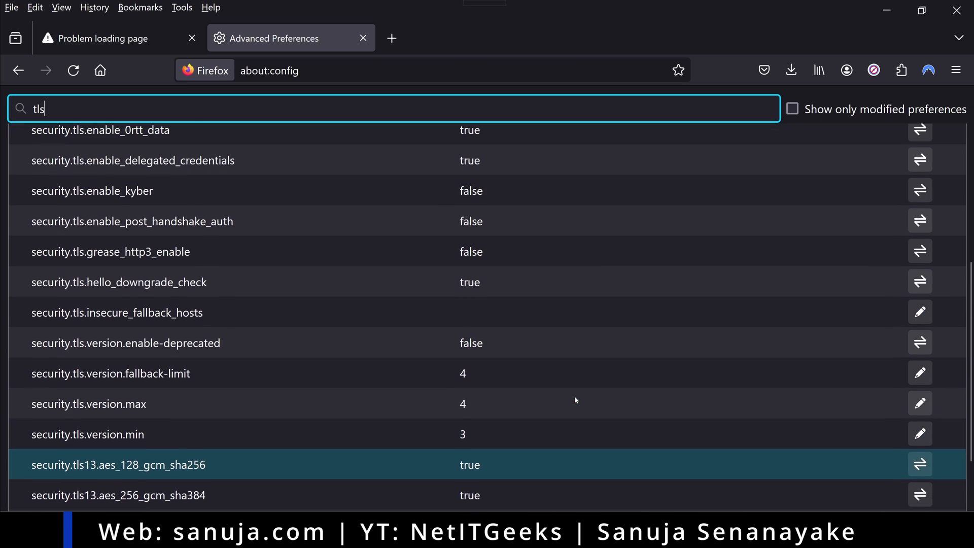
{"action": "scroll", "scroll_direction": "down", "scroll_amount": 3}
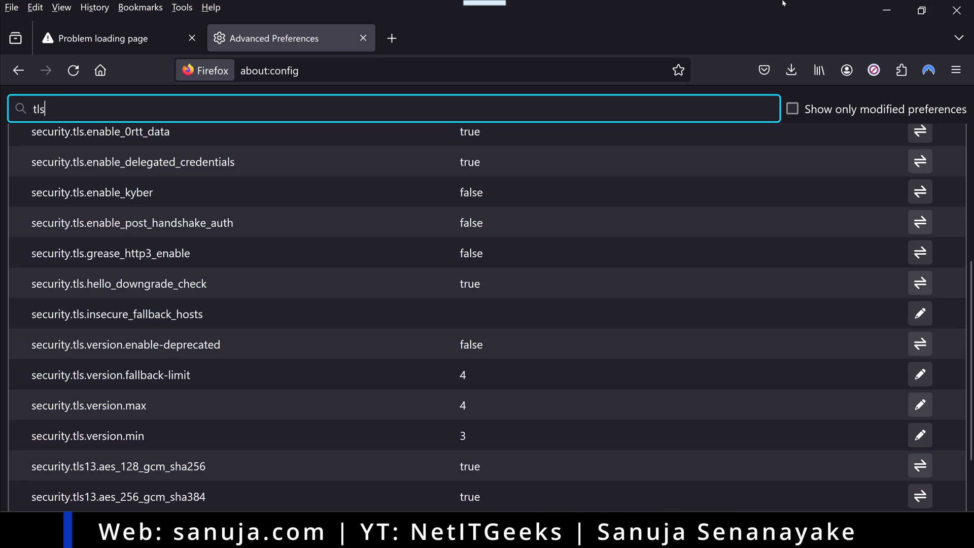
{"action": "mouse_move", "coordinate": [456, 401]}
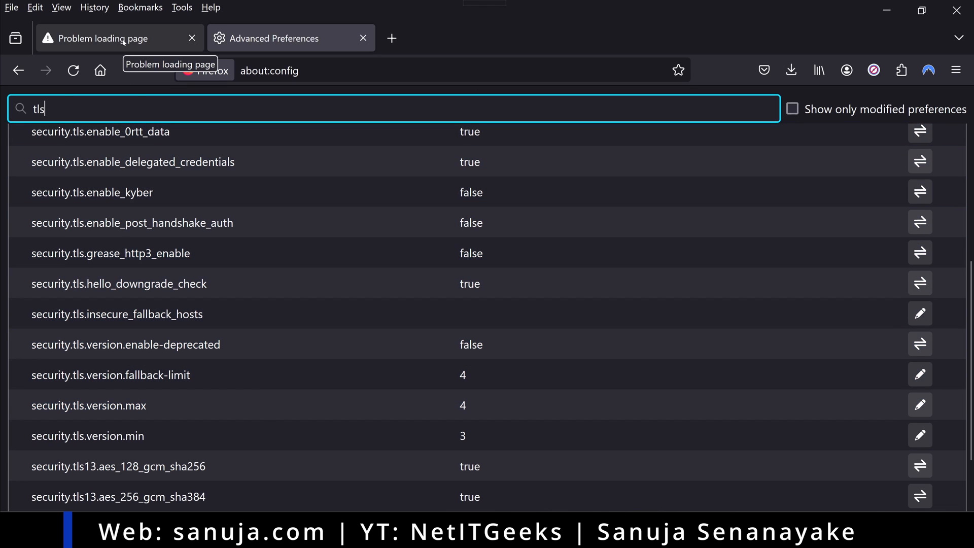
Check the failed server page still errors, then return to the TLS preference list
{"action": "left_click", "coordinate": [105, 38]}
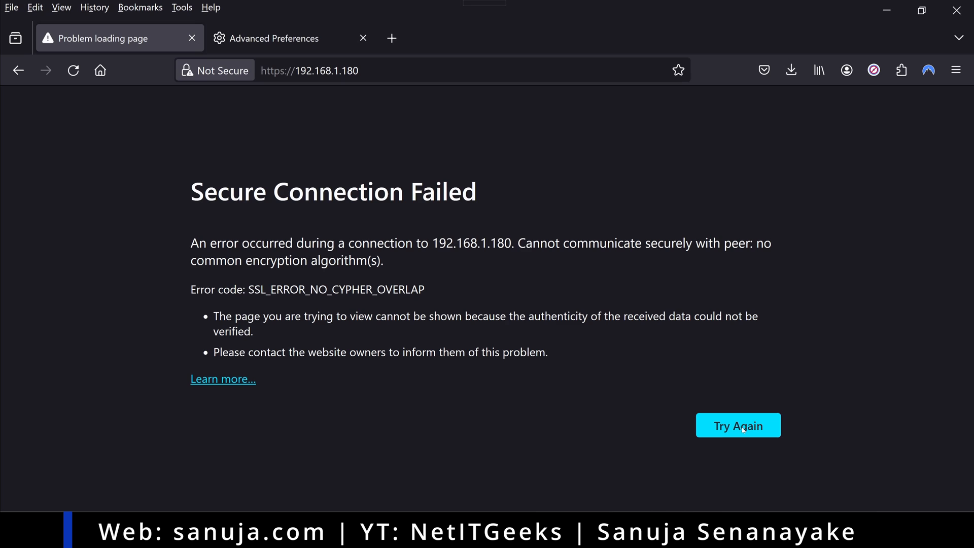
{"action": "mouse_move", "coordinate": [399, 225]}
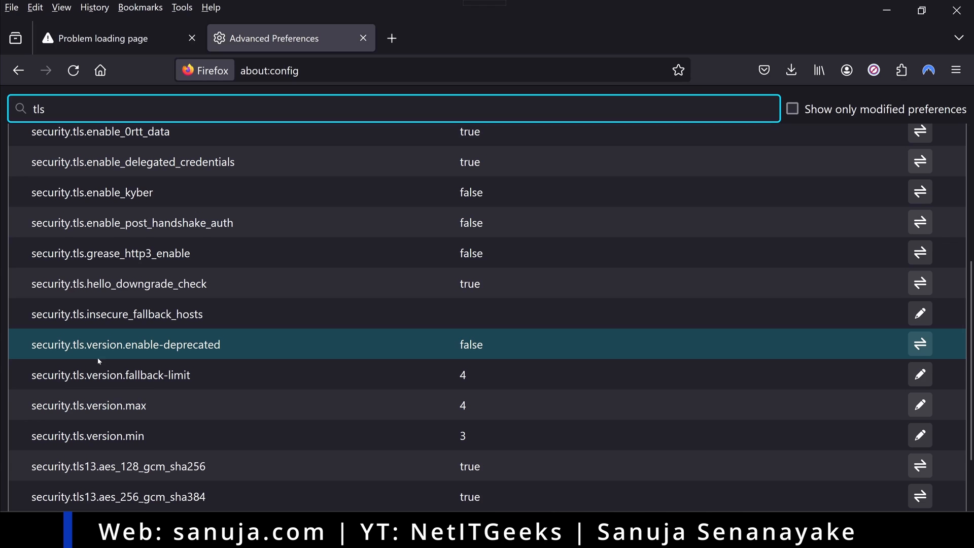
{"action": "mouse_move", "coordinate": [322, 356]}
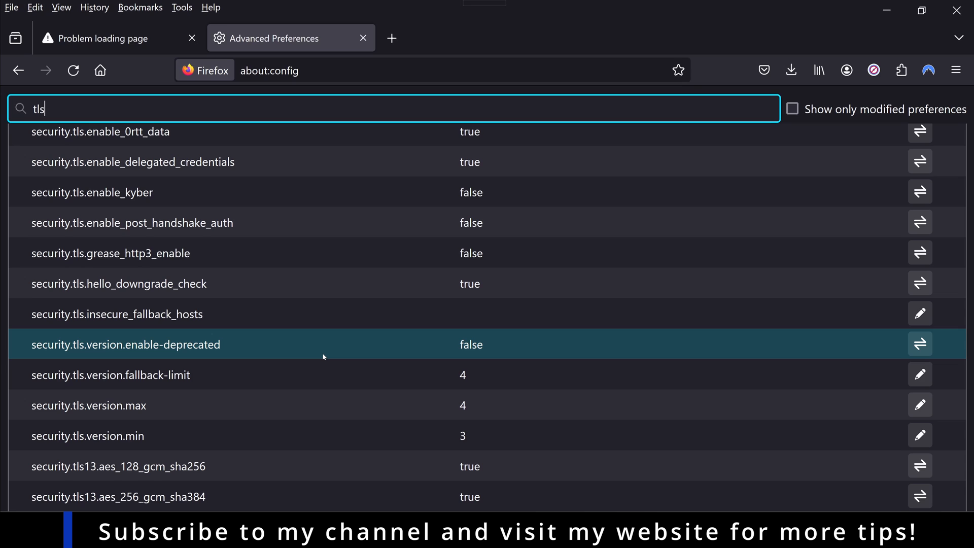
{"action": "mouse_move", "coordinate": [338, 356]}
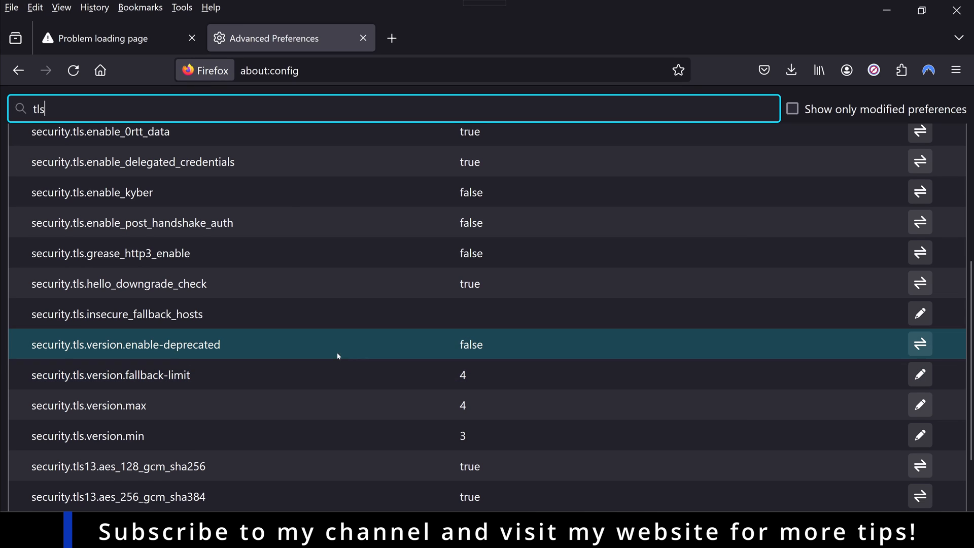
{"action": "left_click", "coordinate": [106, 38]}
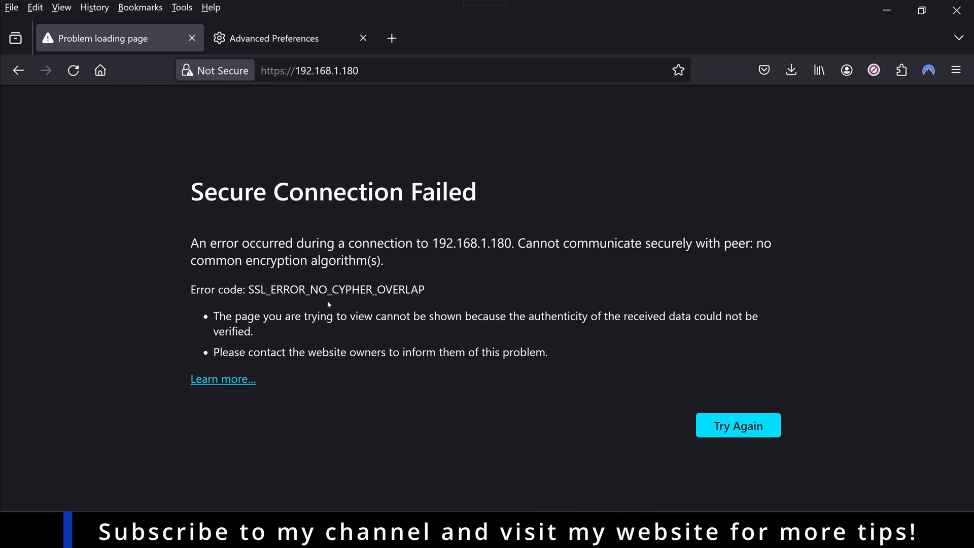
{"action": "left_click", "coordinate": [277, 38]}
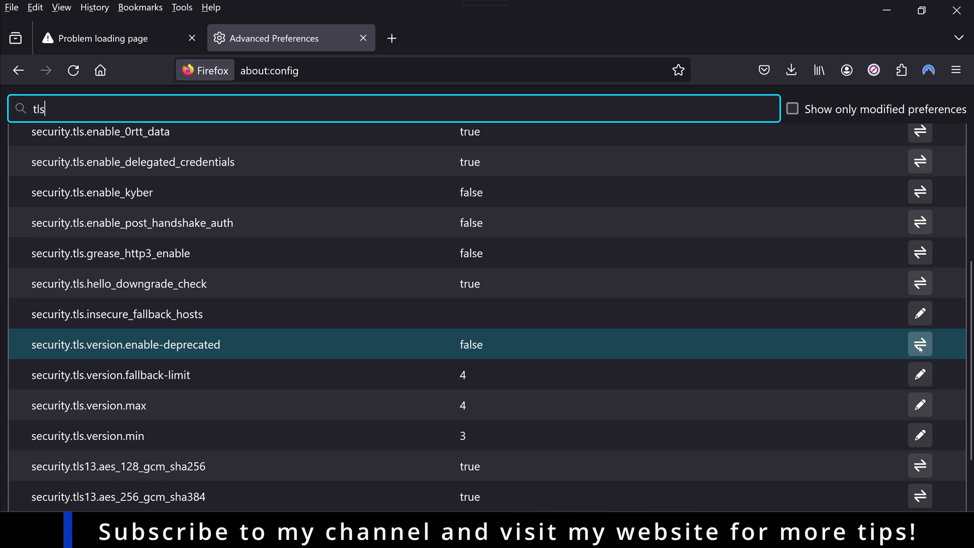
Toggle security.tls.version.enable-deprecated from false to true
{"action": "left_click", "coordinate": [919, 344]}
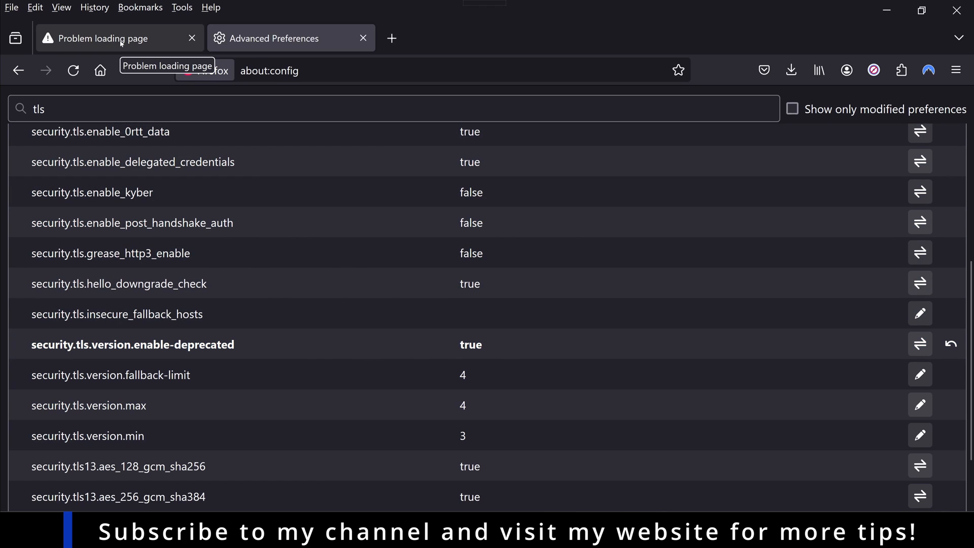
Retry 192.168.1.180 so the HP iLO 3 login page loads instead of the cipher error
{"action": "left_click", "coordinate": [112, 38]}
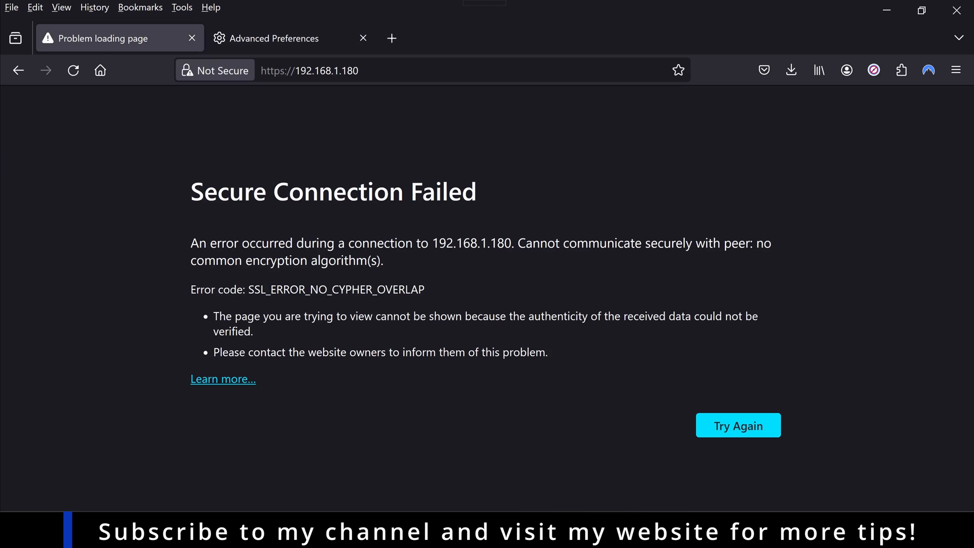
{"action": "mouse_move", "coordinate": [349, 148]}
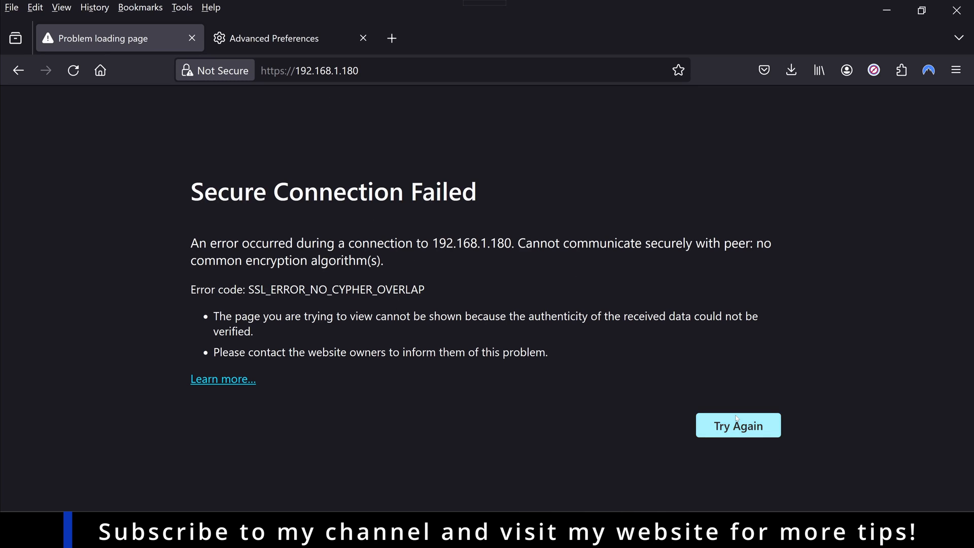
{"action": "left_click", "coordinate": [736, 425]}
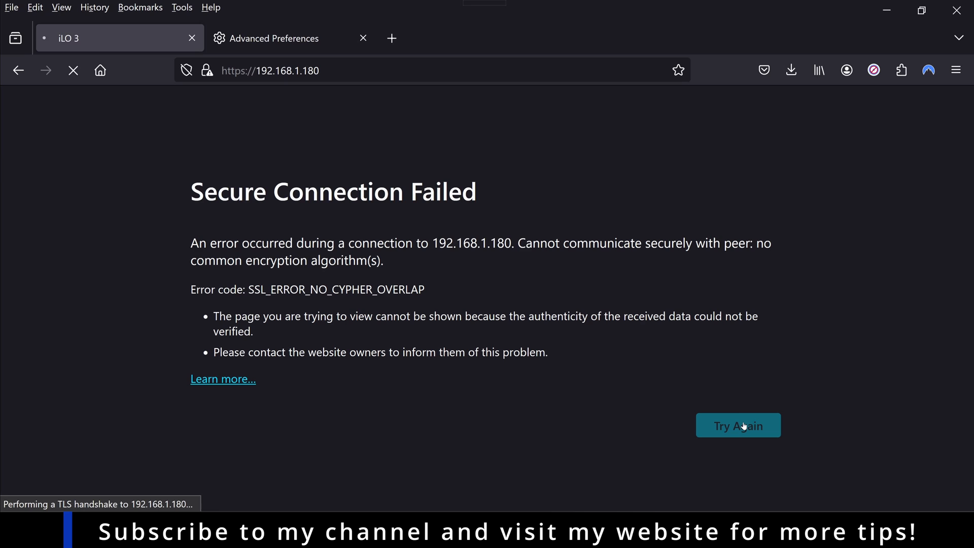
{"action": "left_click", "coordinate": [738, 425]}
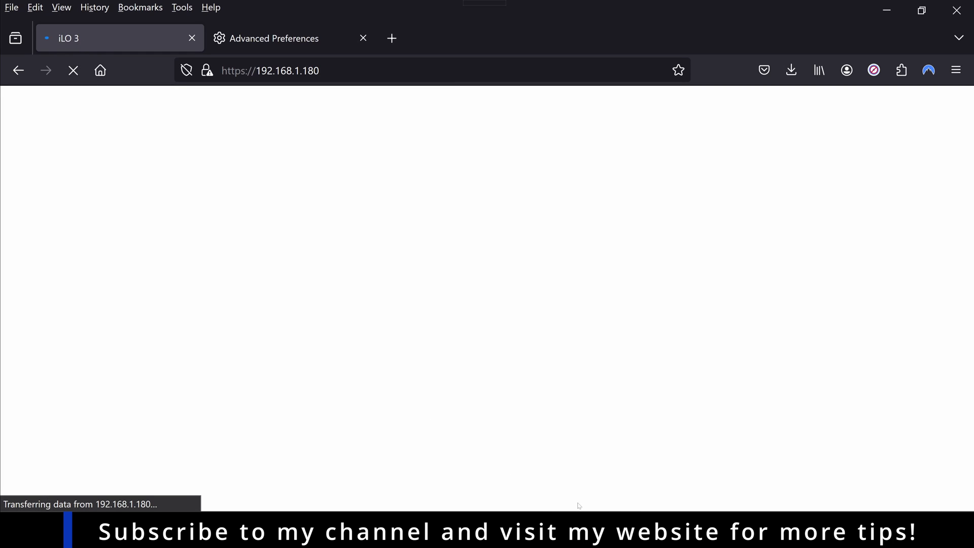
{"action": "left_click", "coordinate": [651, 376]}
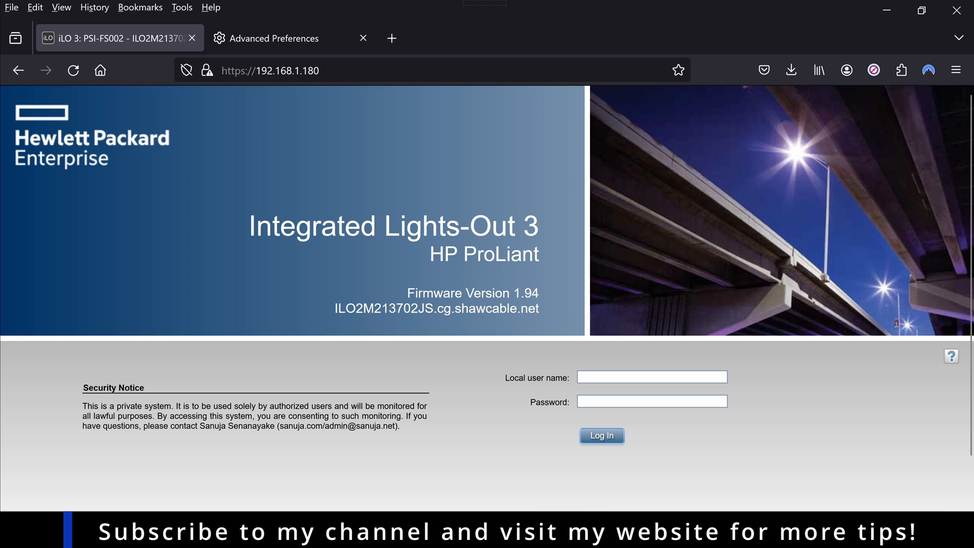
{"action": "mouse_move", "coordinate": [536, 204]}
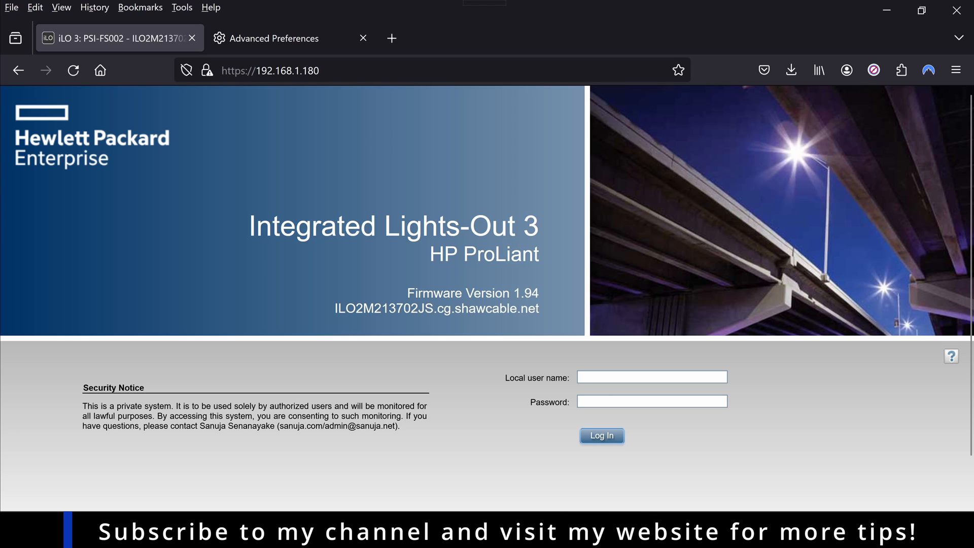
Log in to iLO 3 as Administrator and reach the management interface
{"action": "type", "text": "Administrator"}
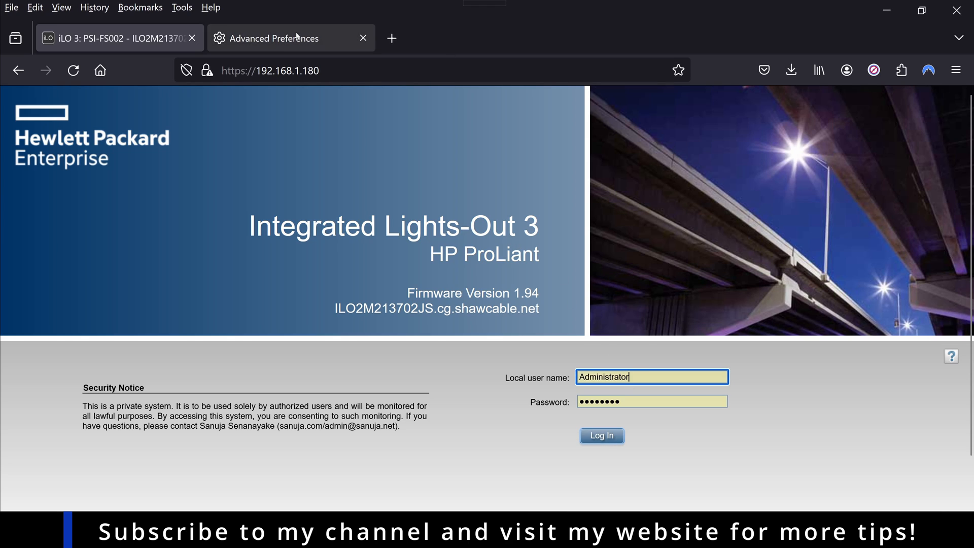
{"action": "left_click", "coordinate": [601, 435]}
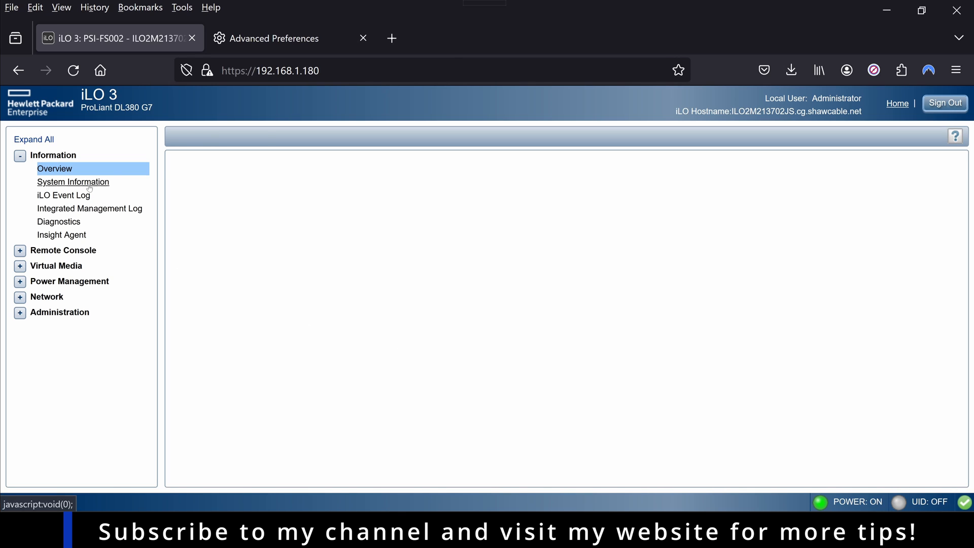
Return to about:config to confirm enable-deprecated still reads true
{"action": "left_click", "coordinate": [276, 38]}
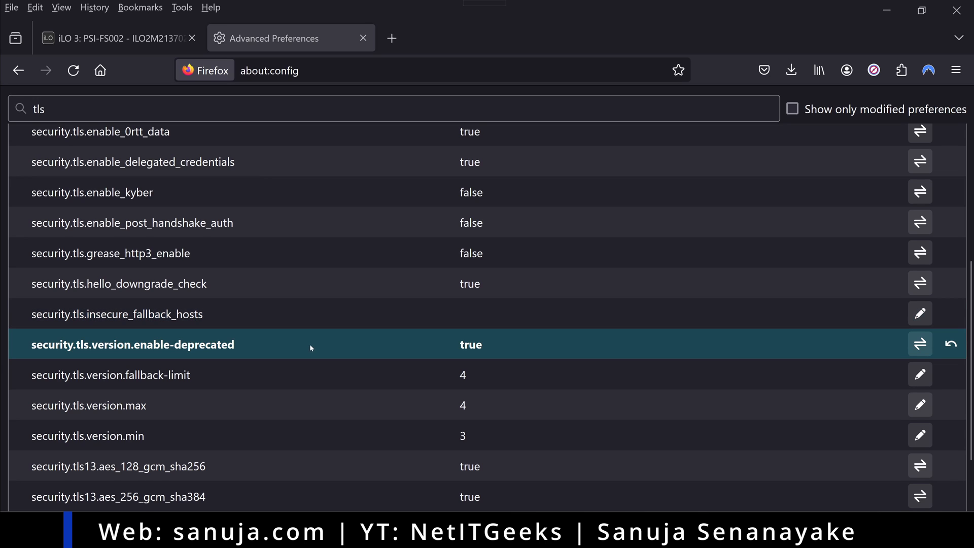
{"action": "mouse_move", "coordinate": [124, 354]}
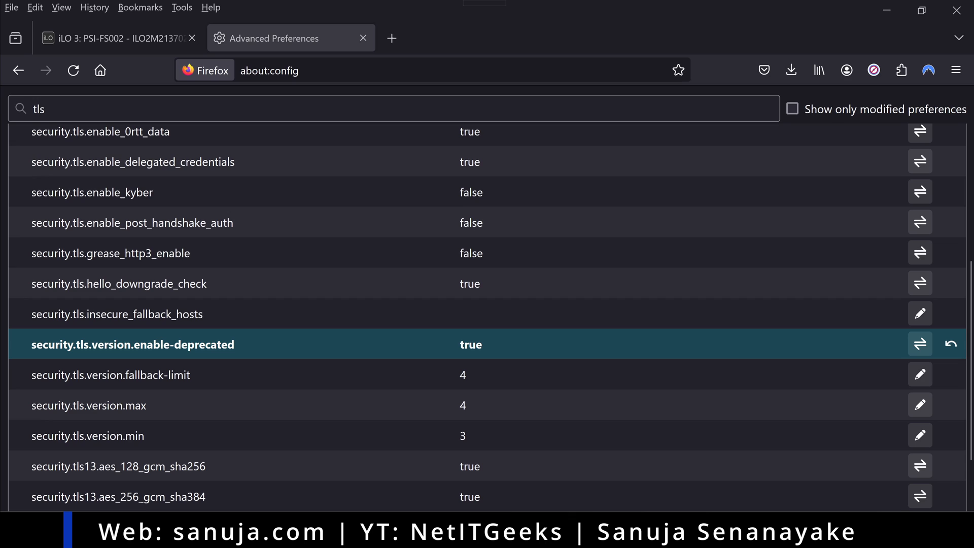
{"action": "mouse_move", "coordinate": [288, 349]}
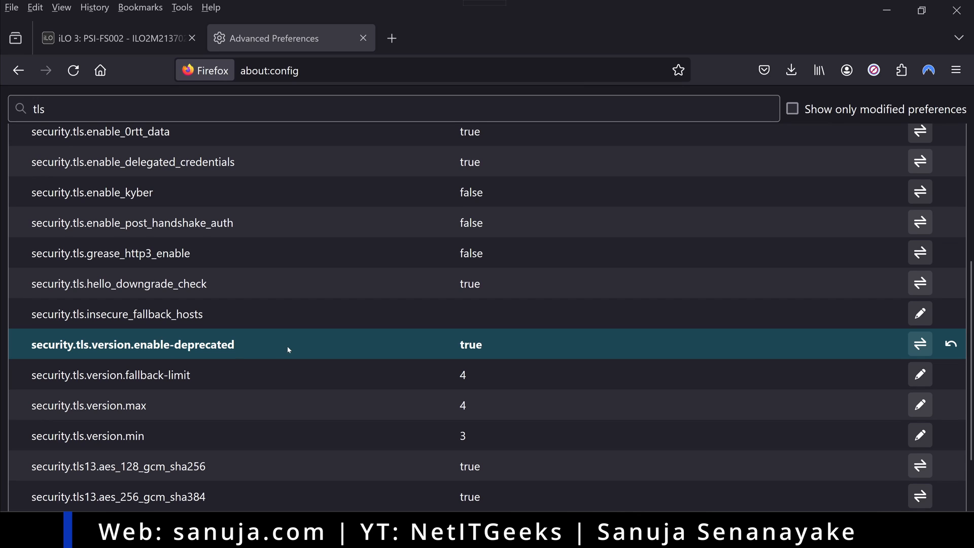
{"action": "mouse_move", "coordinate": [407, 344]}
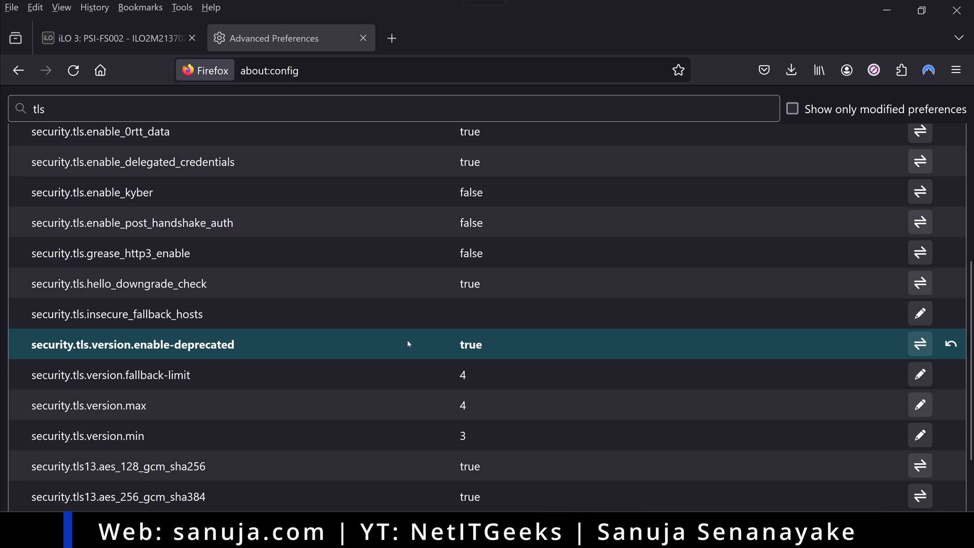
{"action": "mouse_move", "coordinate": [139, 308]}
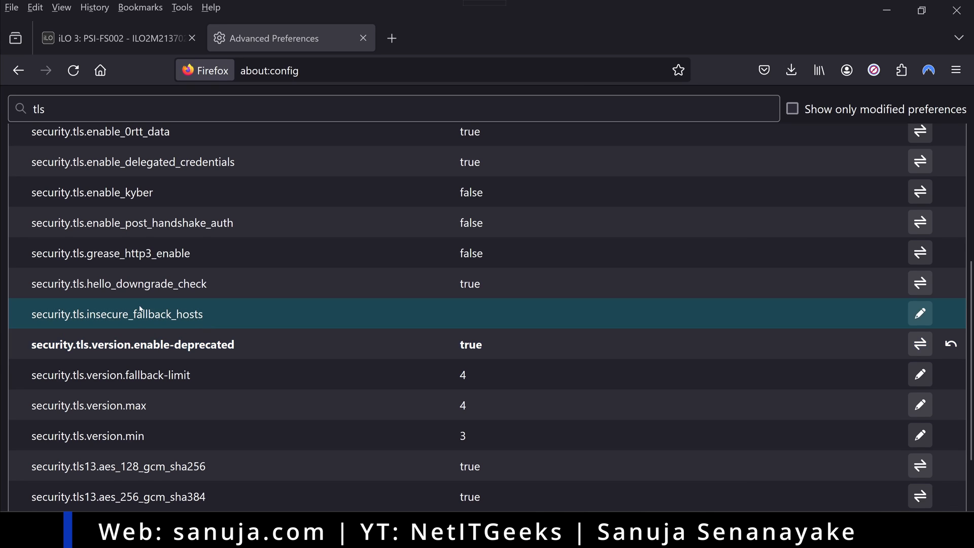
Back in iLO 3, visit the Insight Agent, Integrated Management Log and iLO Event Log pages
{"action": "left_click", "coordinate": [115, 38]}
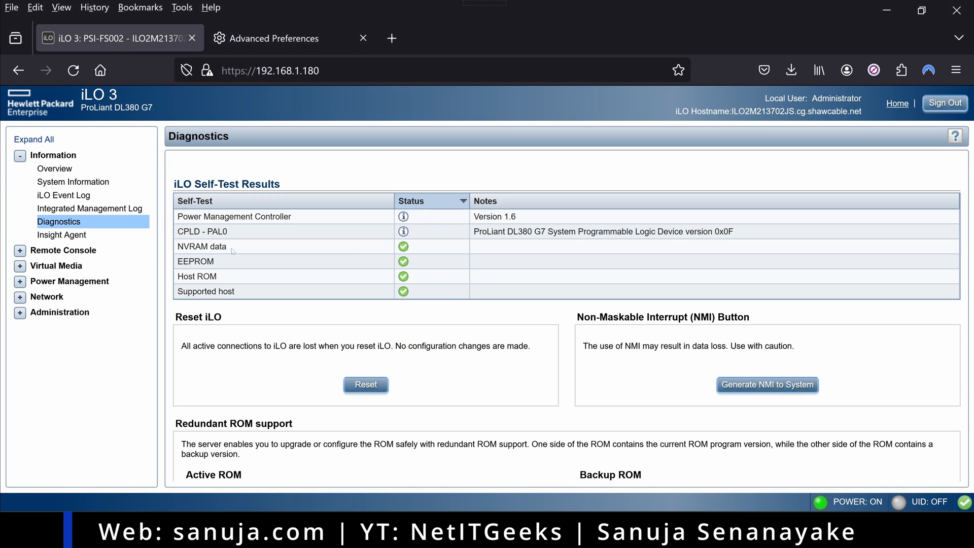
{"action": "left_click", "coordinate": [61, 234]}
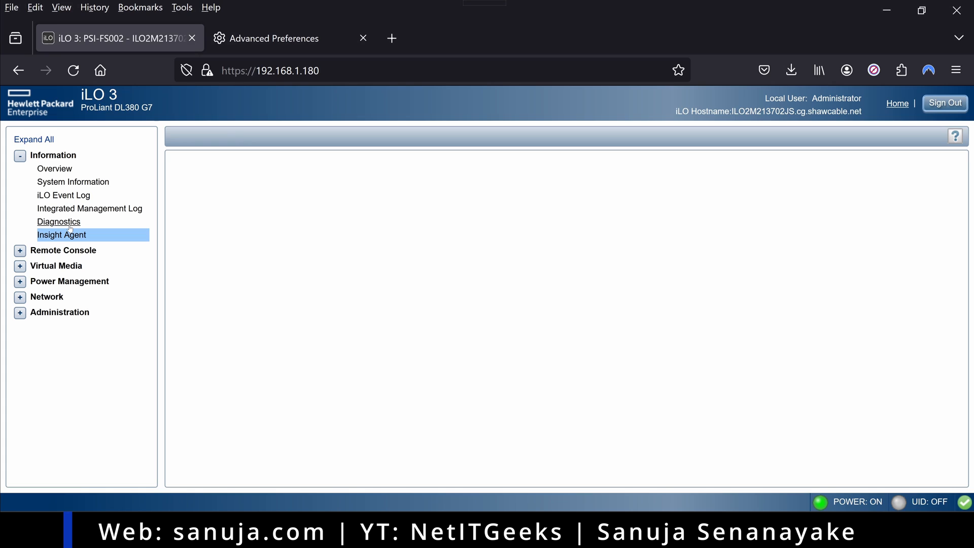
{"action": "left_click", "coordinate": [61, 234]}
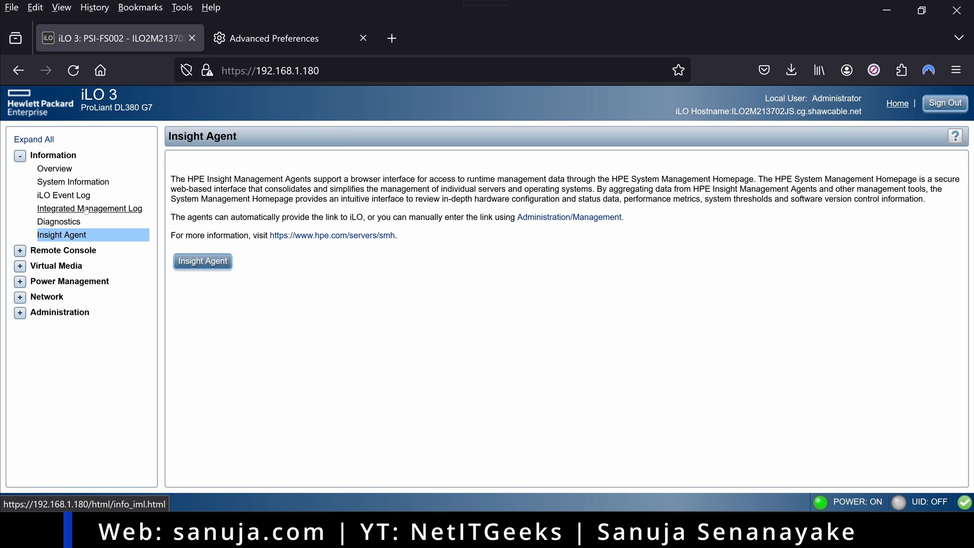
{"action": "left_click", "coordinate": [89, 208]}
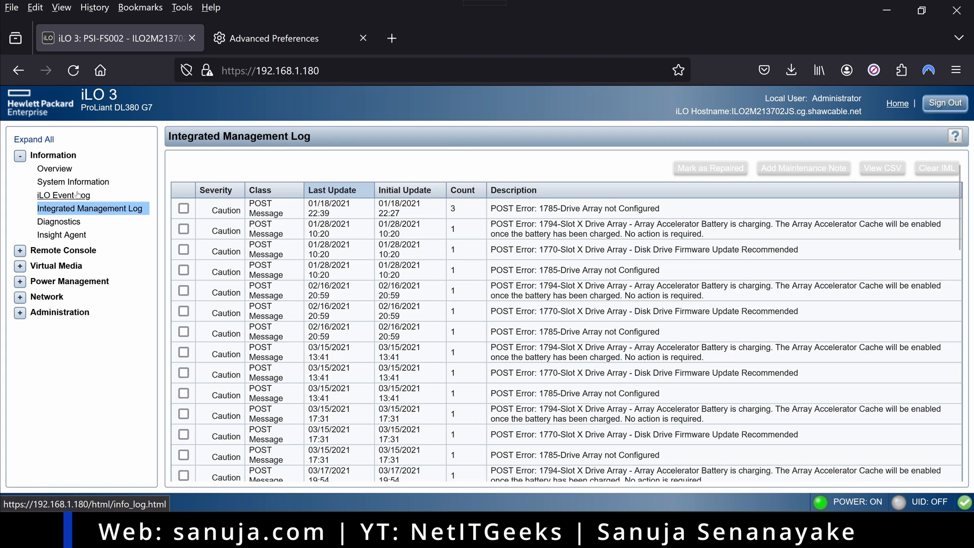
{"action": "left_click", "coordinate": [63, 194]}
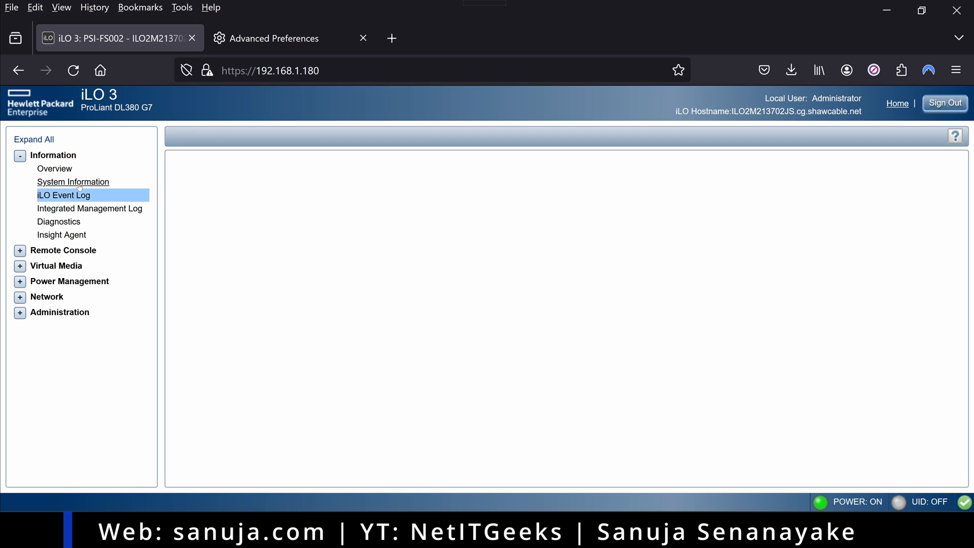
Visit the System Information page, then return to the Overview page
{"action": "left_click", "coordinate": [73, 181]}
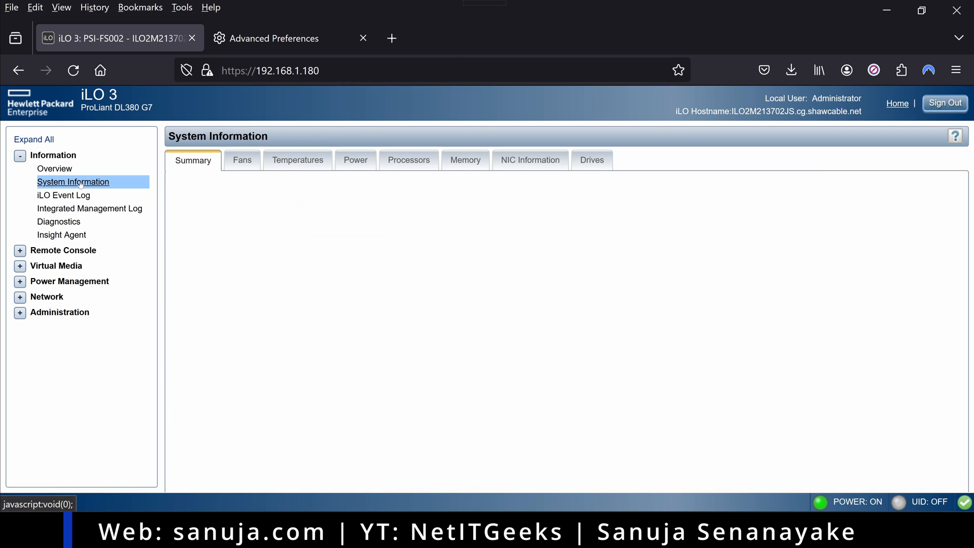
{"action": "left_click", "coordinate": [73, 182]}
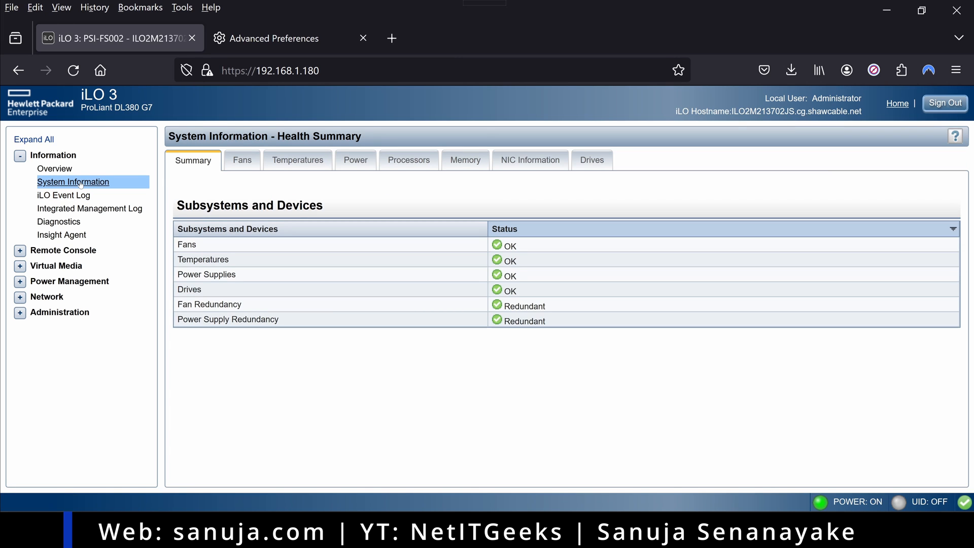
{"action": "left_click", "coordinate": [54, 168]}
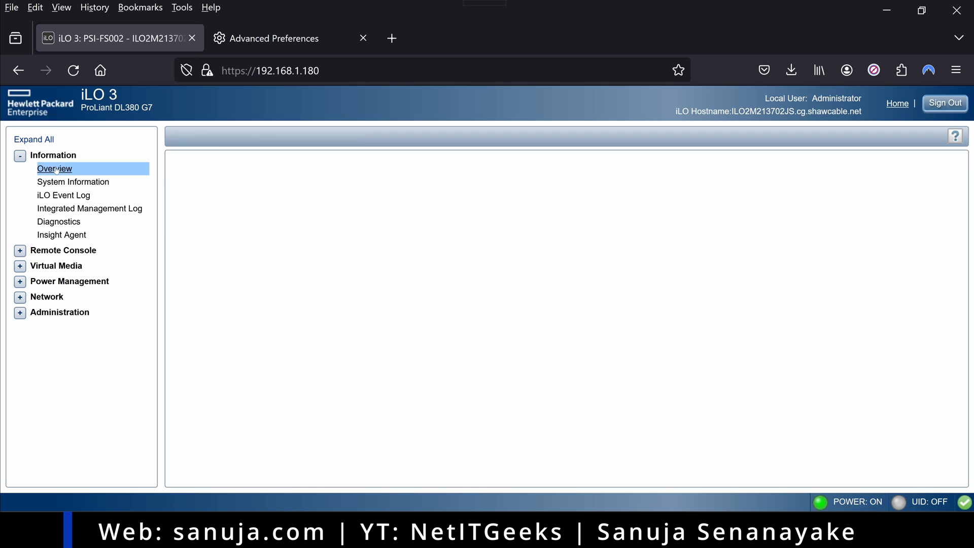
{"action": "left_click", "coordinate": [54, 168]}
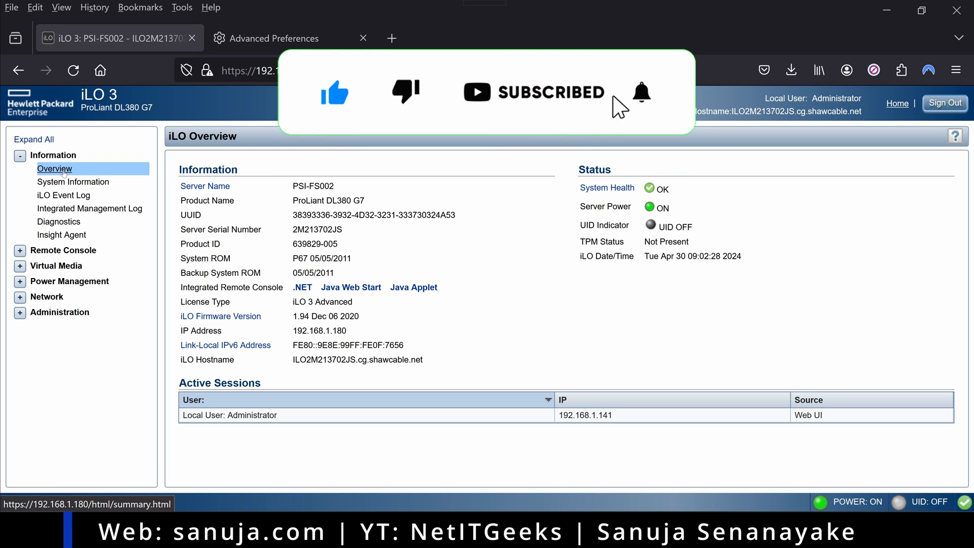
Show the System Information Health Summary with fans, temperatures, power supplies and drives OK
{"action": "left_click", "coordinate": [73, 182]}
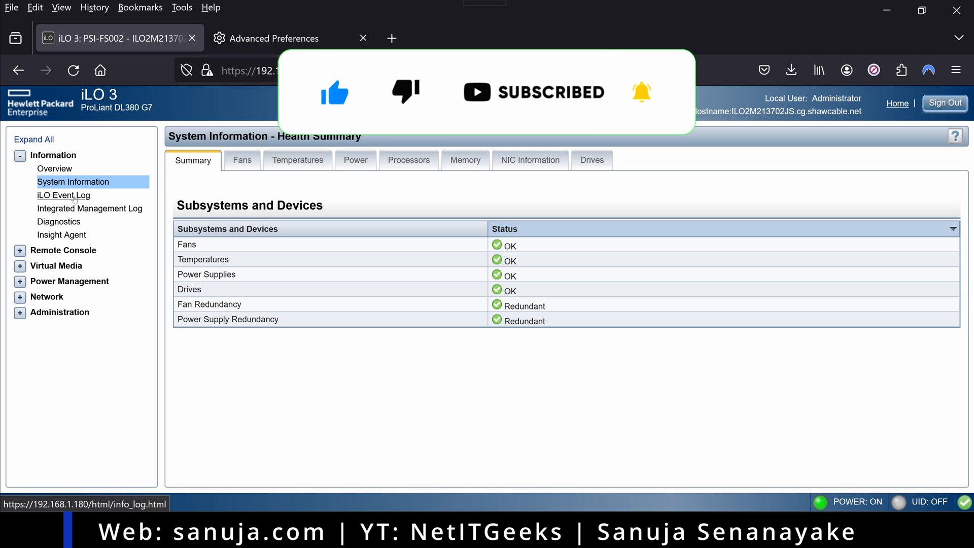